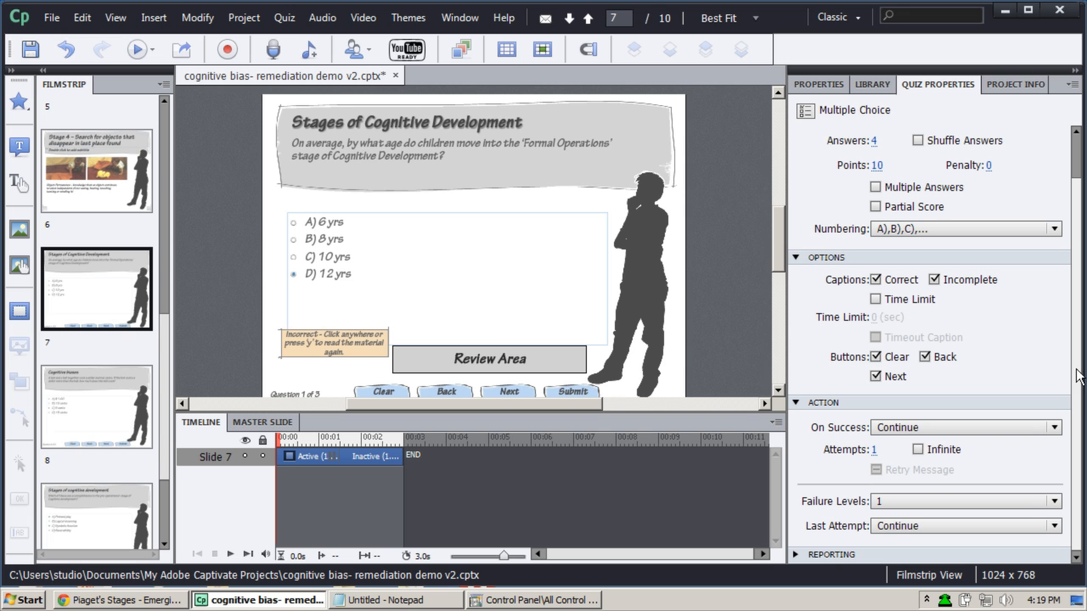
pyautogui.moveTo(1005, 584)
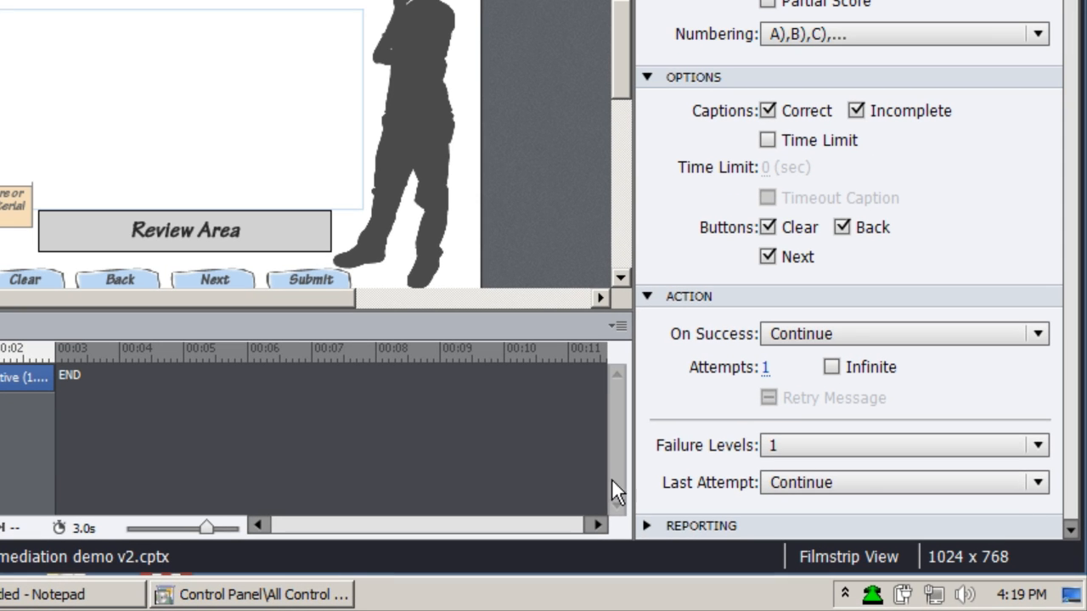
pyautogui.moveTo(983, 525)
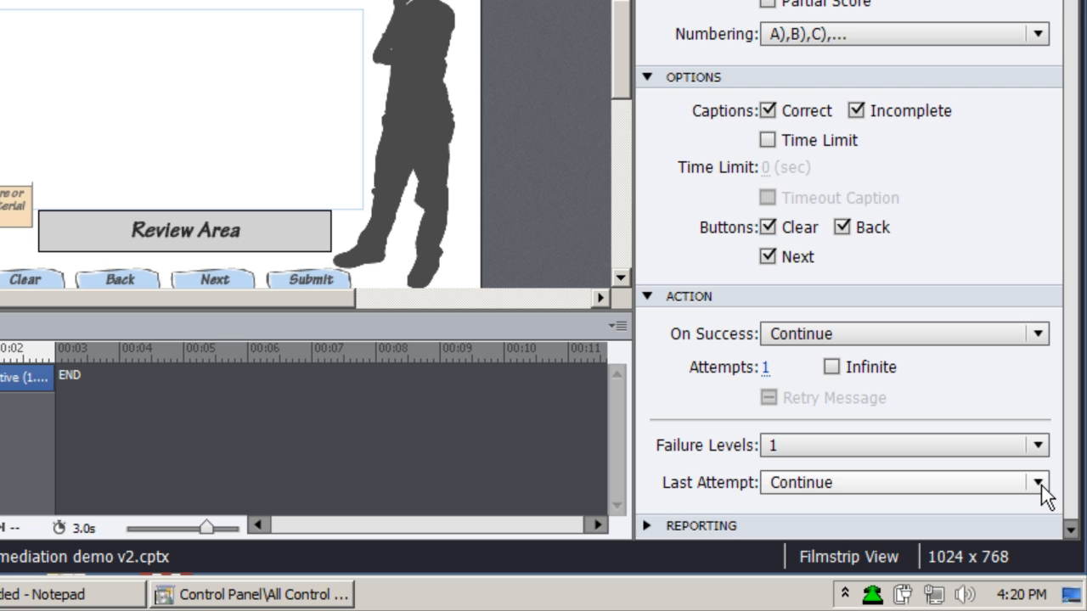
# Set the question's Last Attempt action to Jump to slide, targeting Slide 3
pyautogui.click(1036, 482)
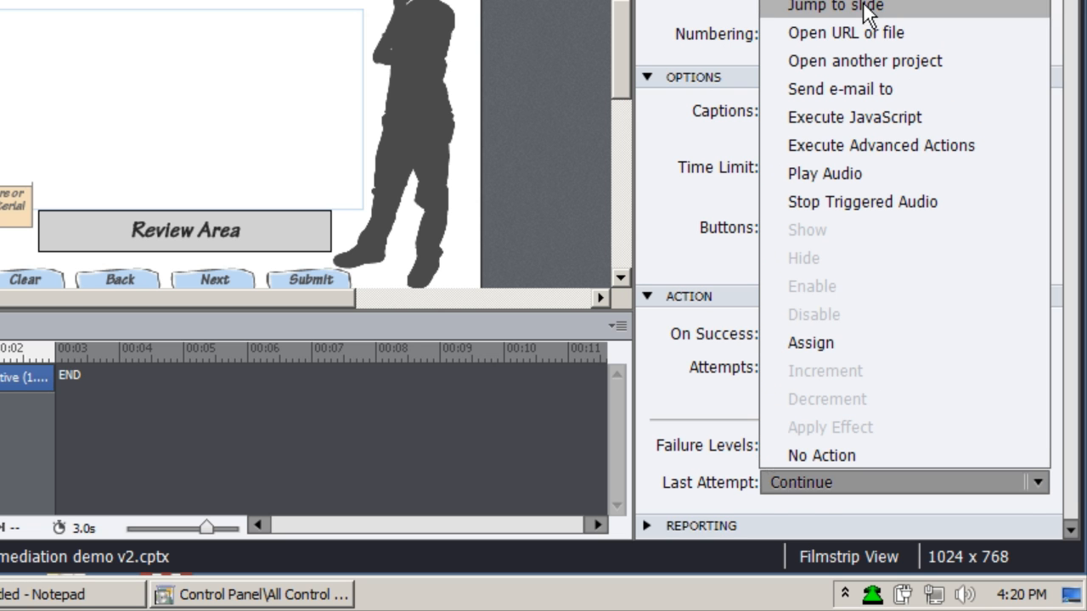
pyautogui.click(832, 5)
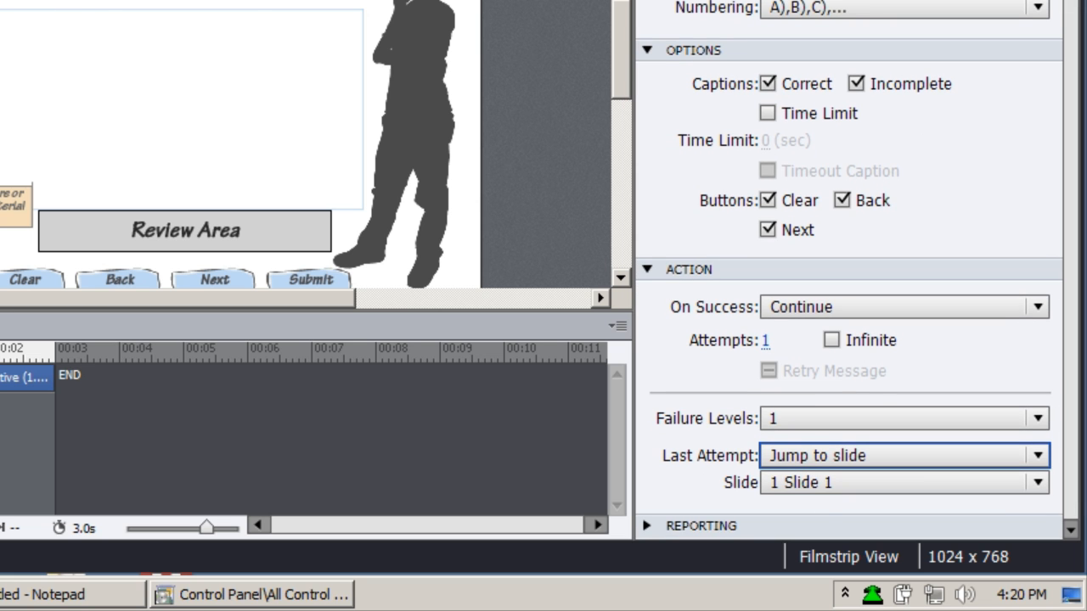
pyautogui.moveTo(93, 30)
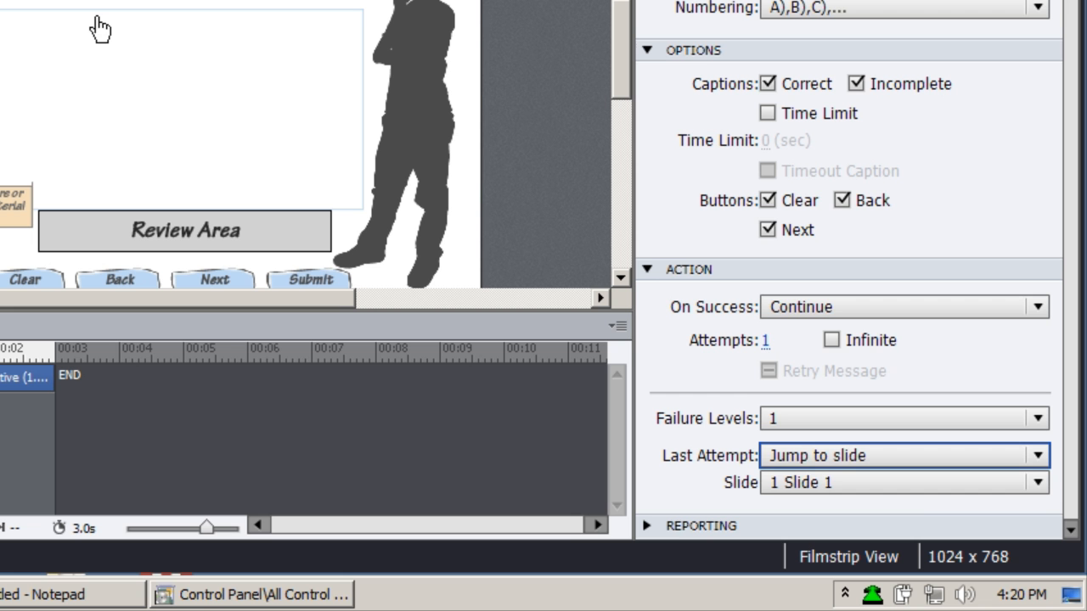
pyautogui.click(1035, 482)
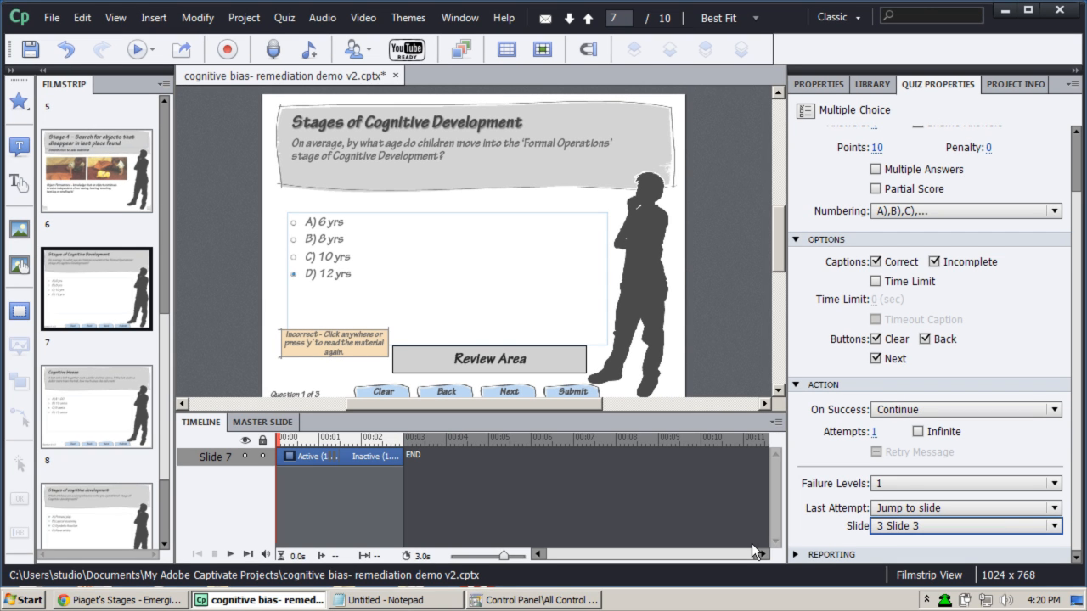
pyautogui.moveTo(258, 482)
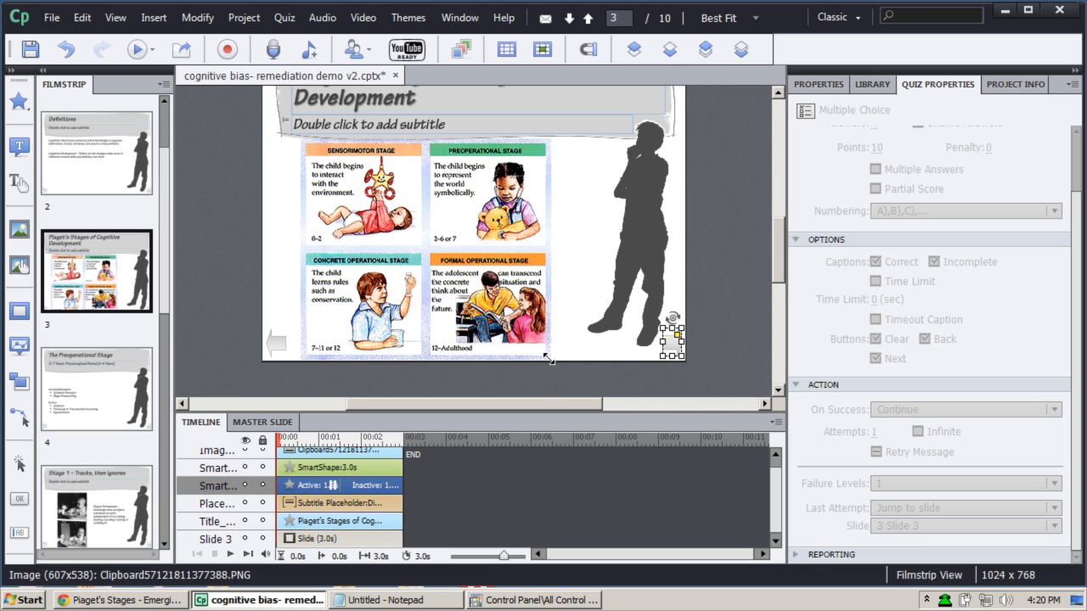
pyautogui.moveTo(560, 354)
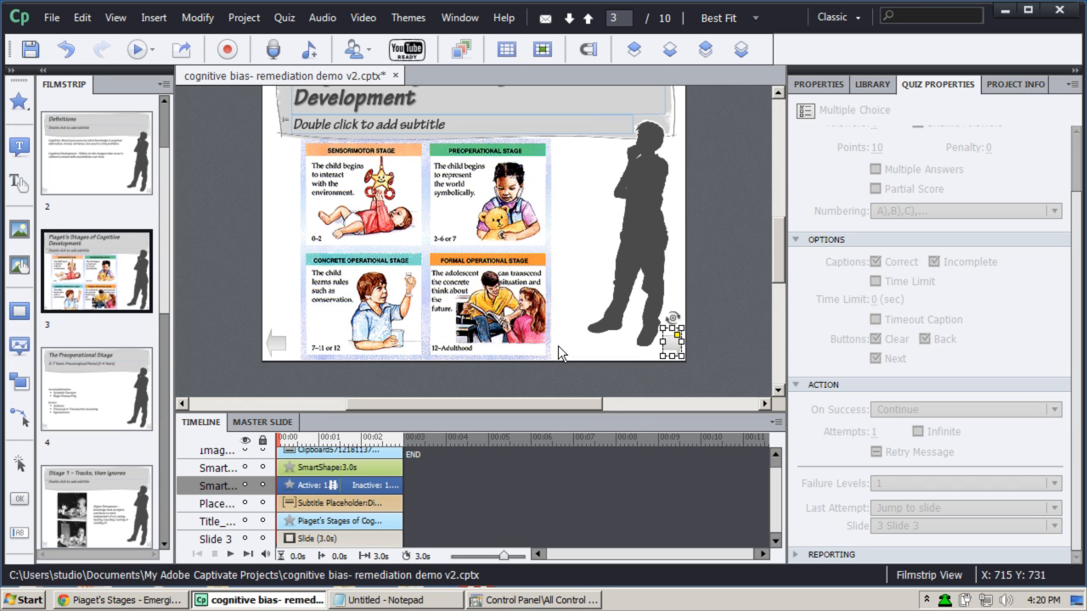
pyautogui.moveTo(665, 346)
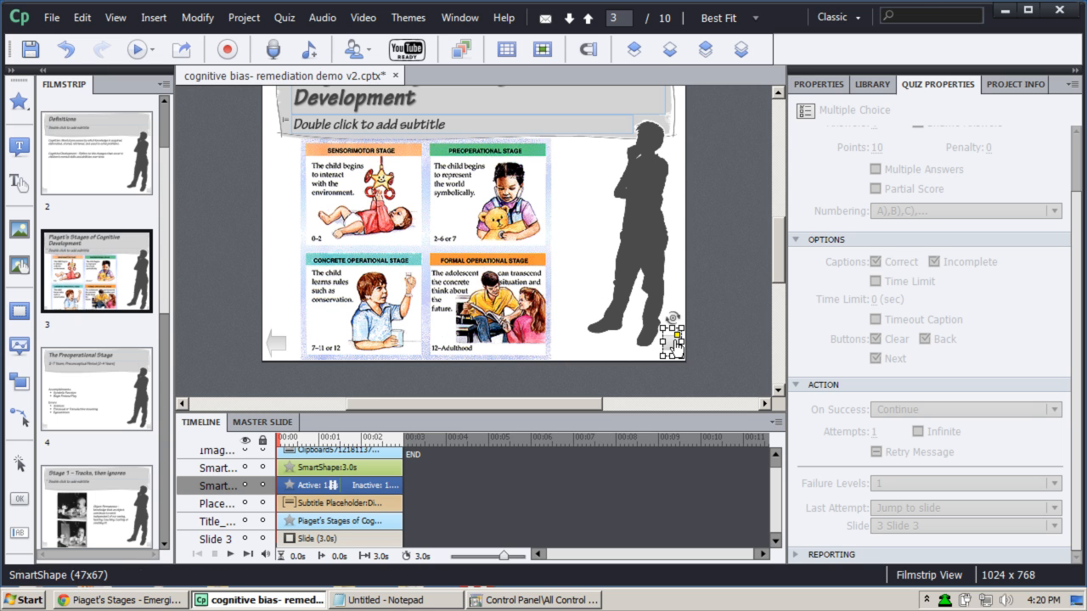
# Give the arrow button on slide 3 an On Success action of Return to Quiz
pyautogui.click(813, 83)
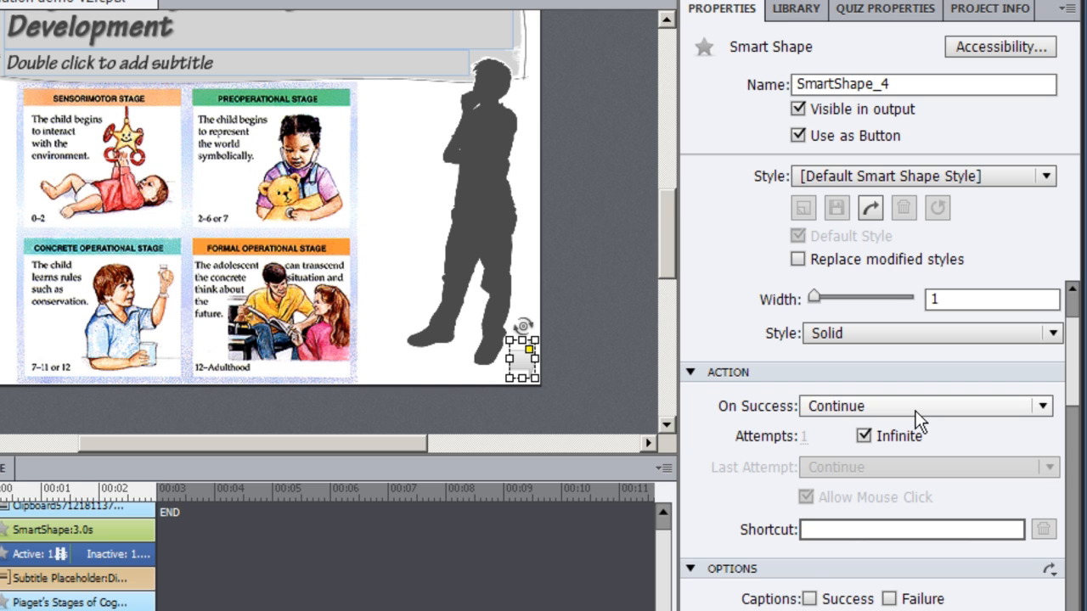
pyautogui.moveTo(1039, 408)
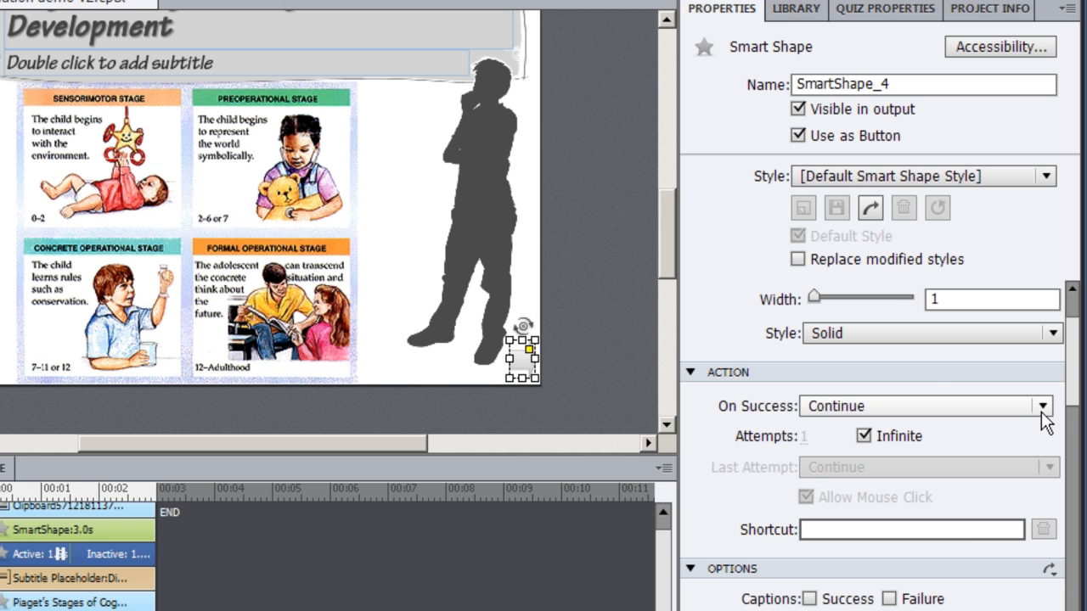
pyautogui.moveTo(569, 321)
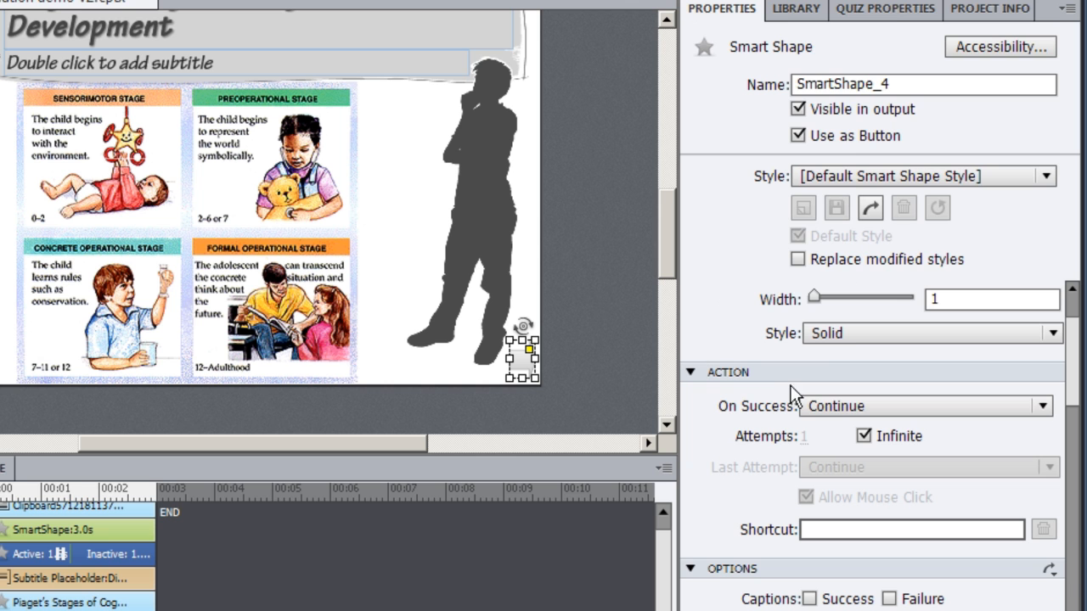
pyautogui.click(1037, 404)
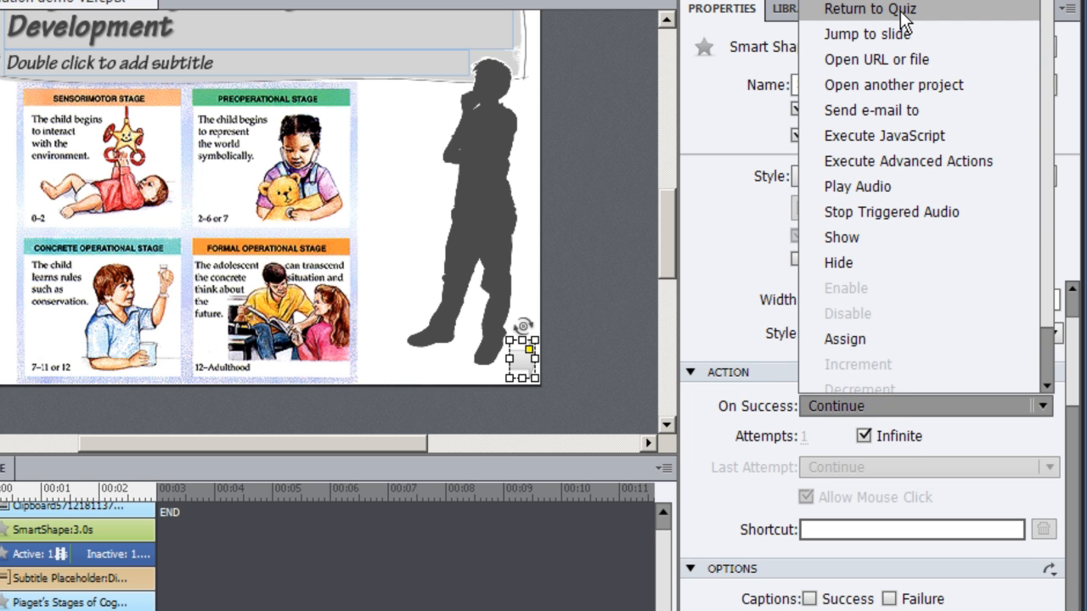
pyautogui.click(869, 10)
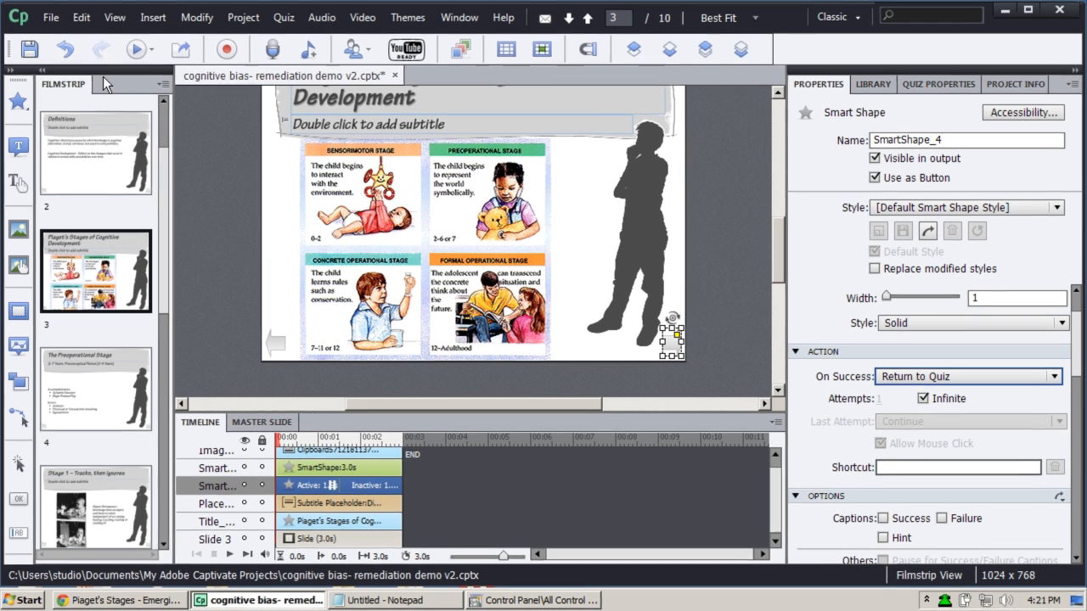
# Start a preview of the whole project
pyautogui.click(151, 48)
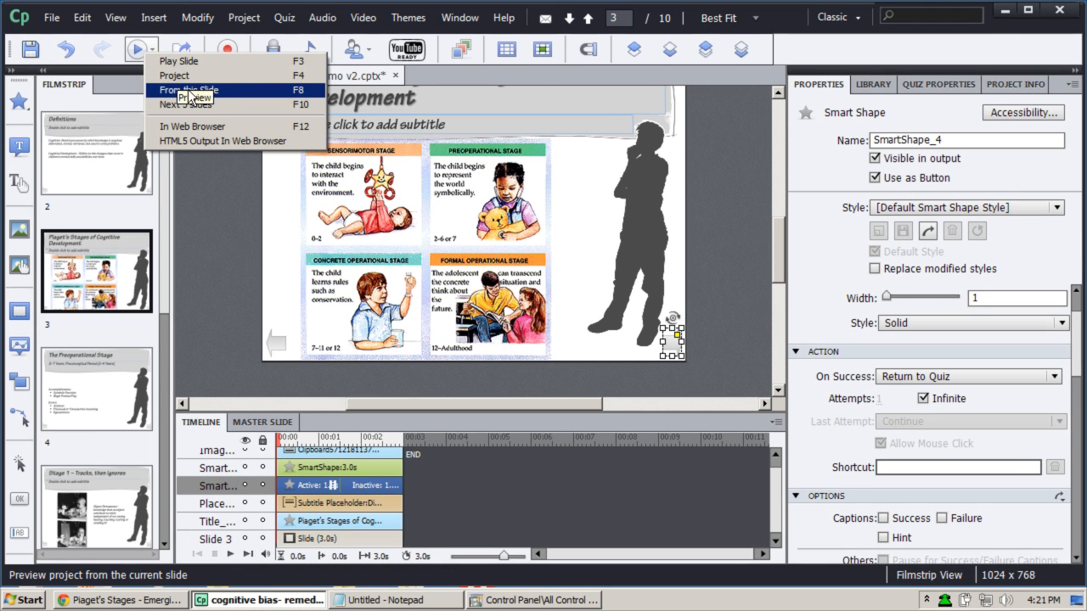
pyautogui.click(190, 88)
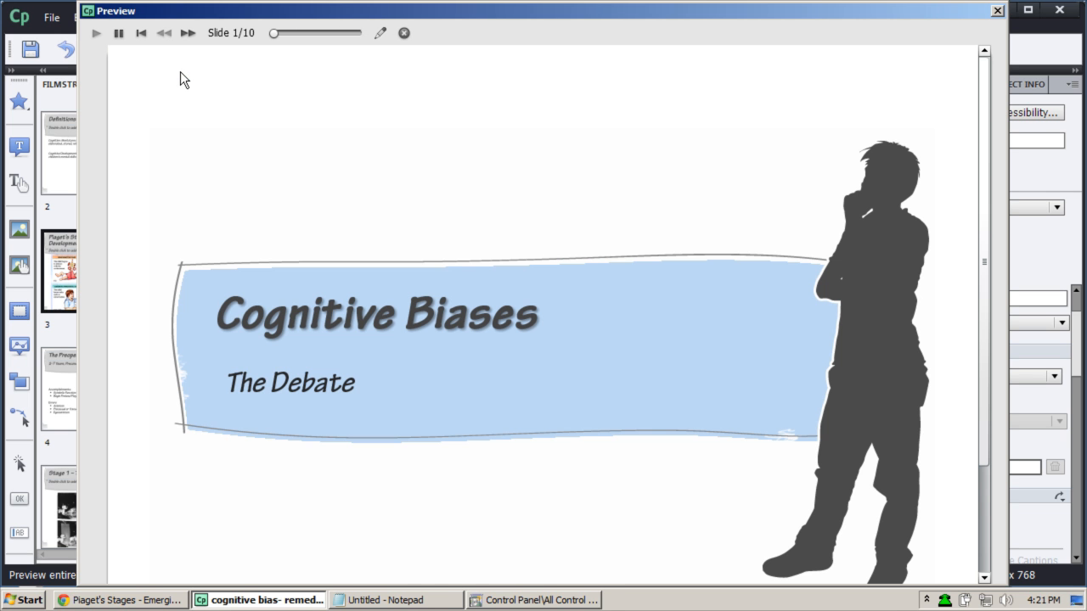
# Advance the preview slide by slide until the quiz question on slide 7 appears
pyautogui.click(185, 32)
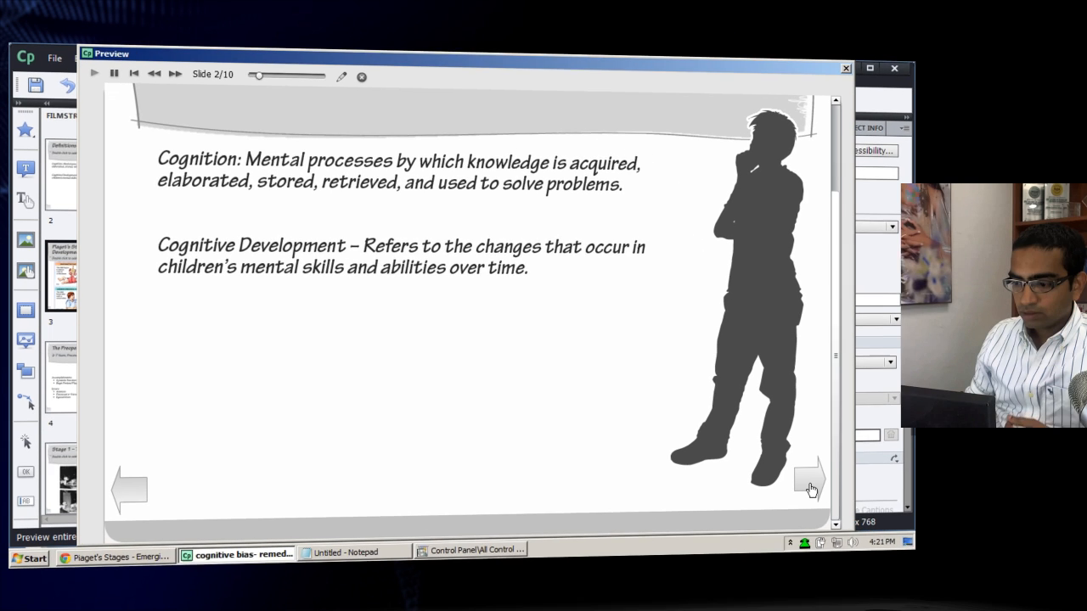
pyautogui.click(810, 485)
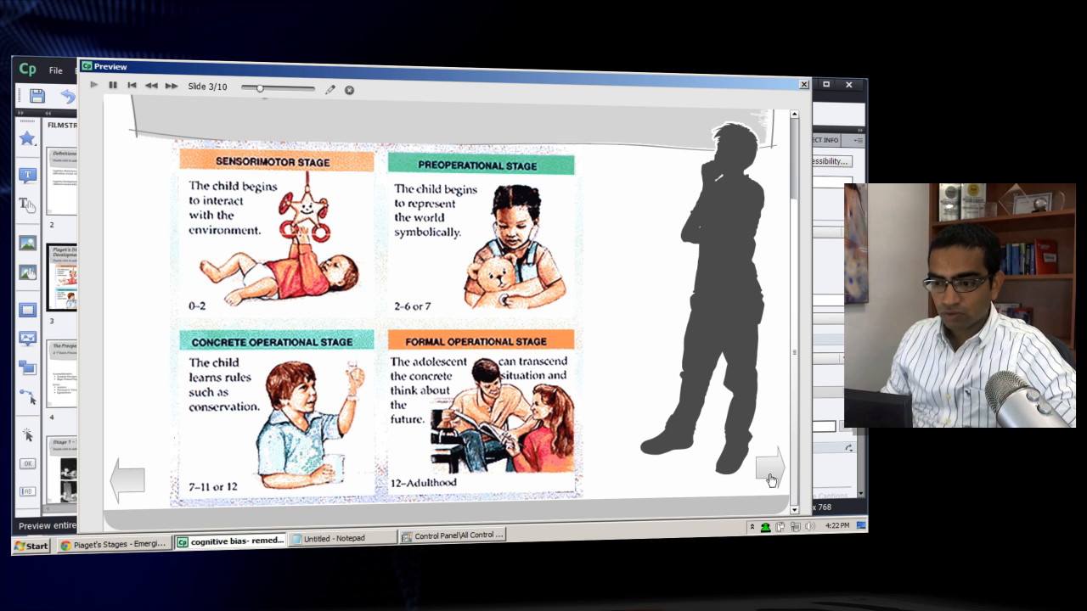
pyautogui.click(767, 466)
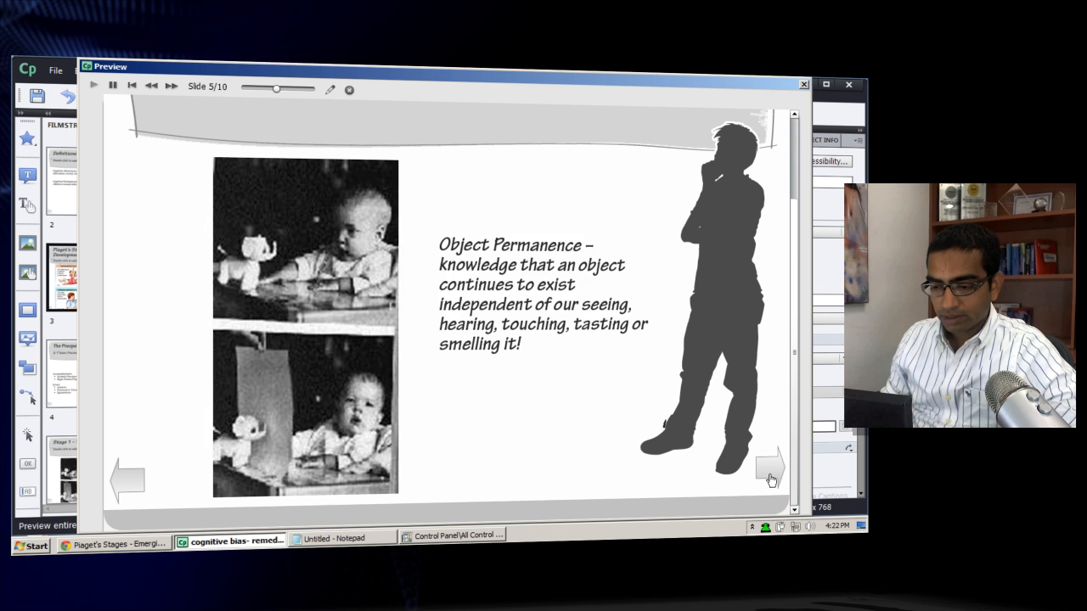
pyautogui.click(772, 471)
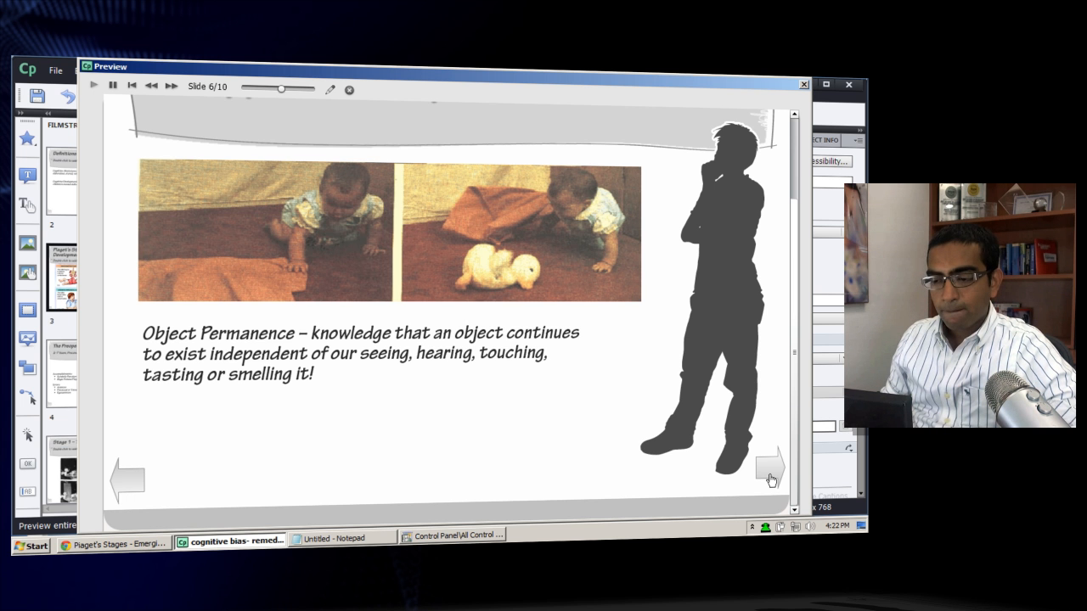
pyautogui.click(771, 469)
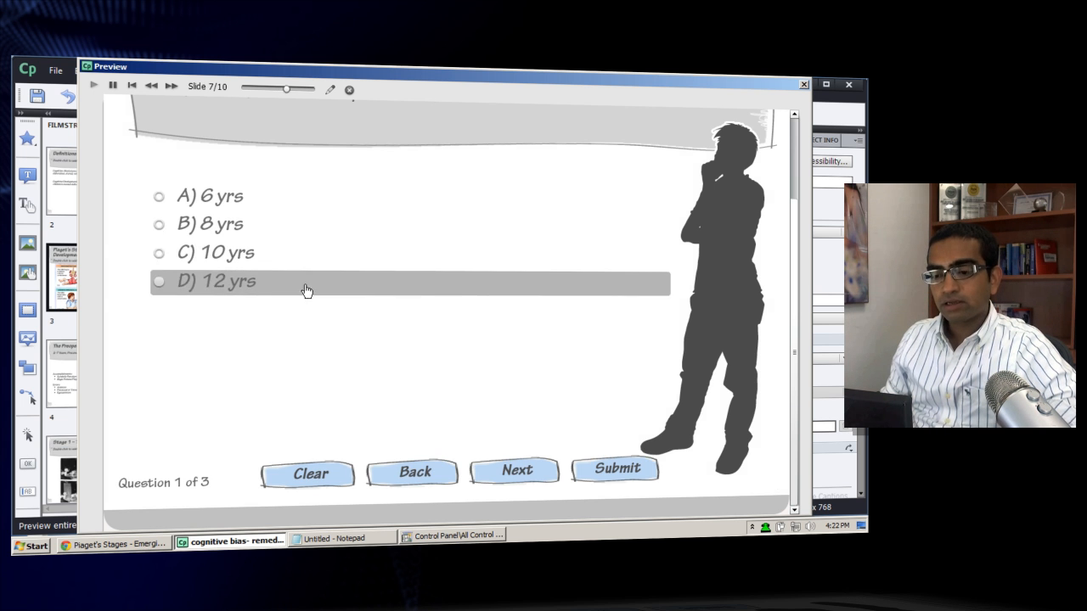
pyautogui.moveTo(234, 231)
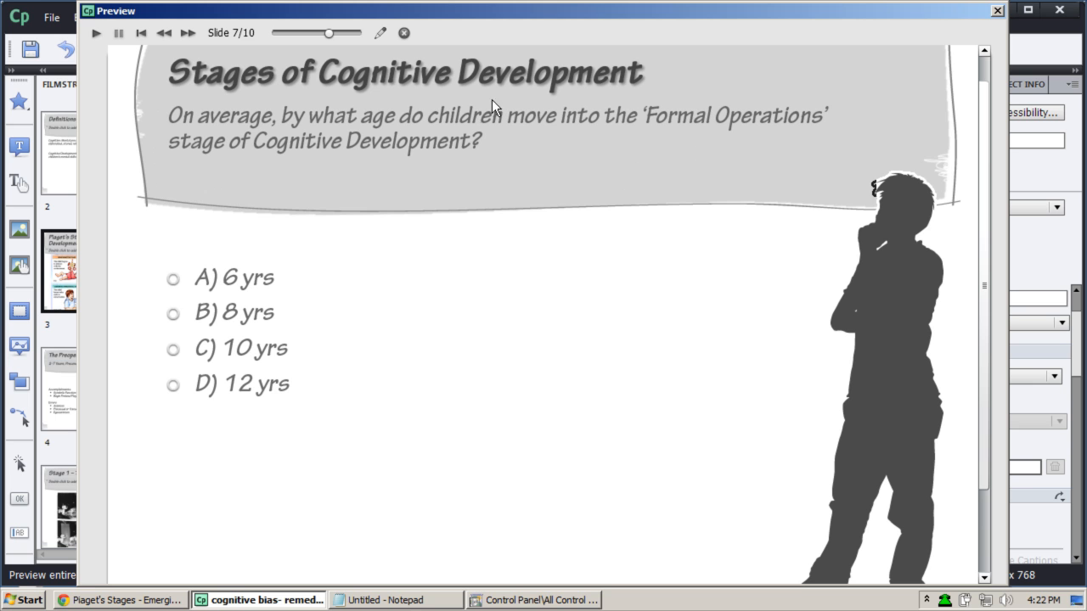
pyautogui.moveTo(679, 143)
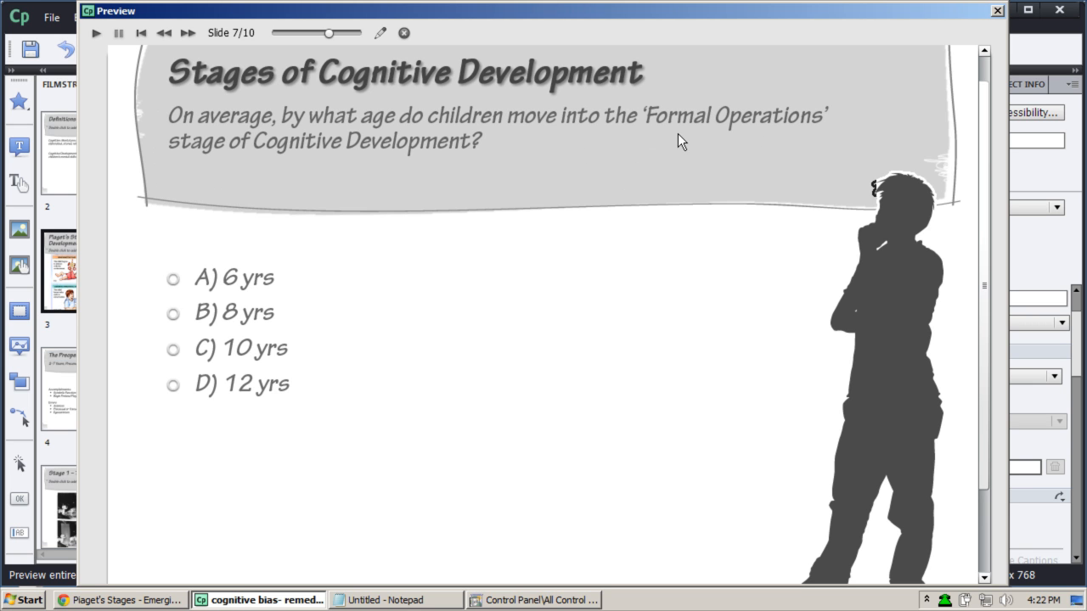
pyautogui.moveTo(246, 323)
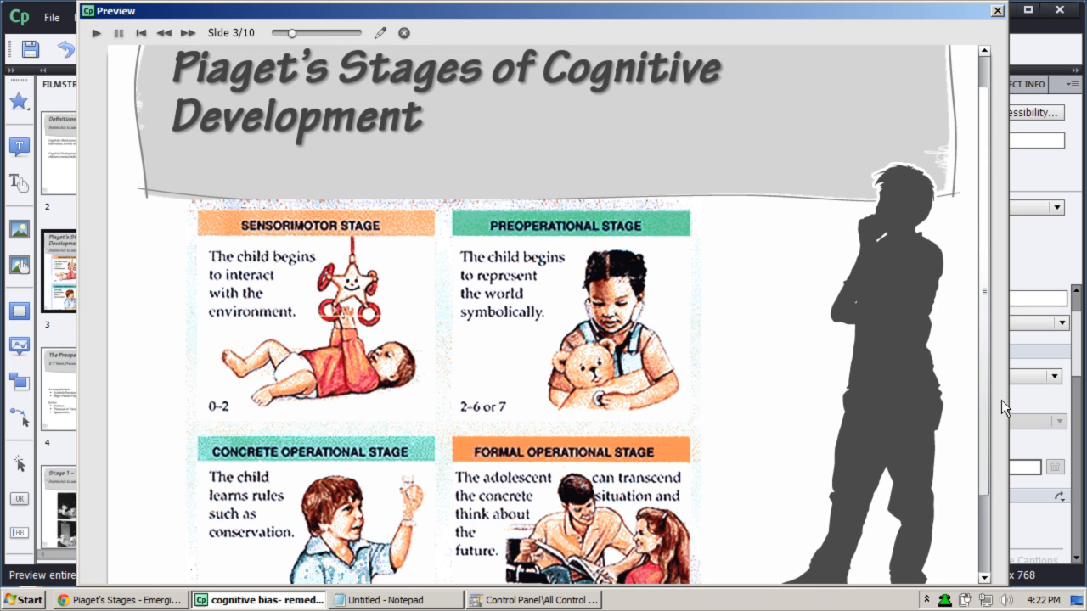
pyautogui.moveTo(591, 503)
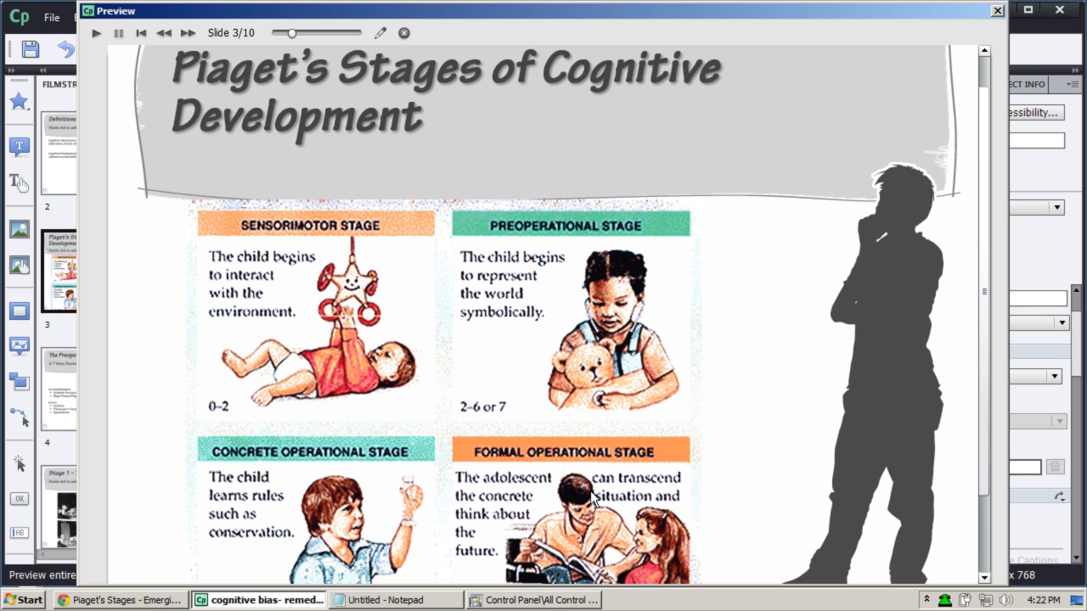
pyautogui.moveTo(537, 506)
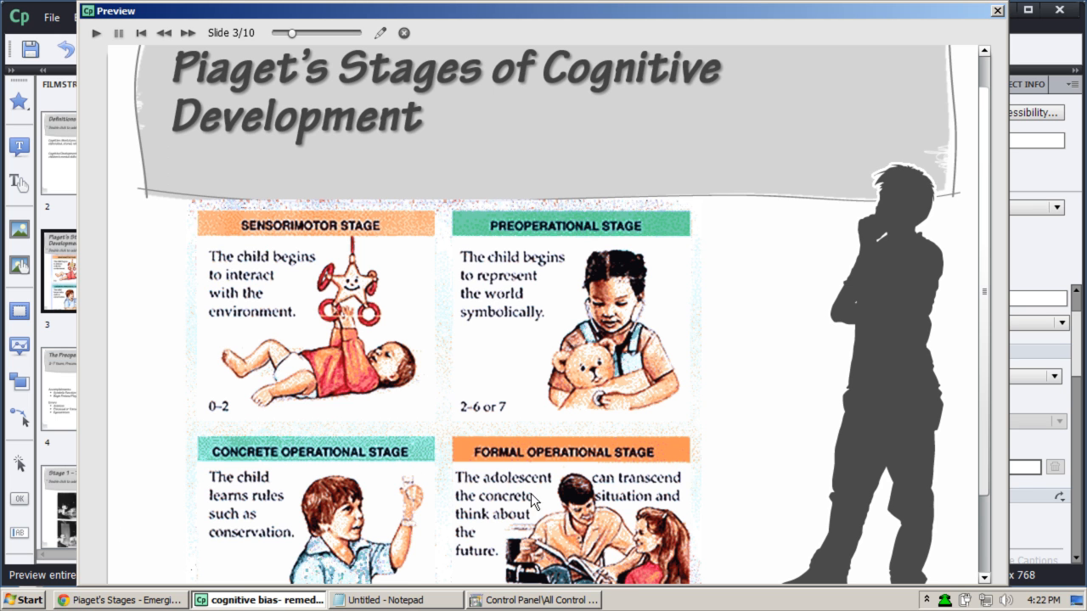
# Fail the quiz question so the preview jumps back to the Piaget refresher slide 3
pyautogui.scroll(-3)
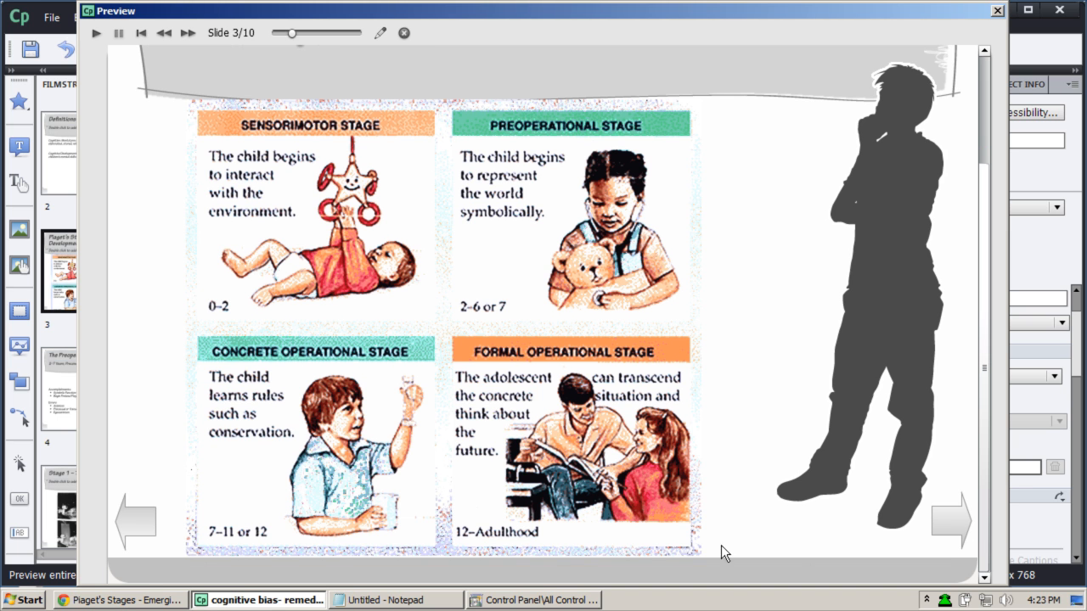
pyautogui.moveTo(953, 523)
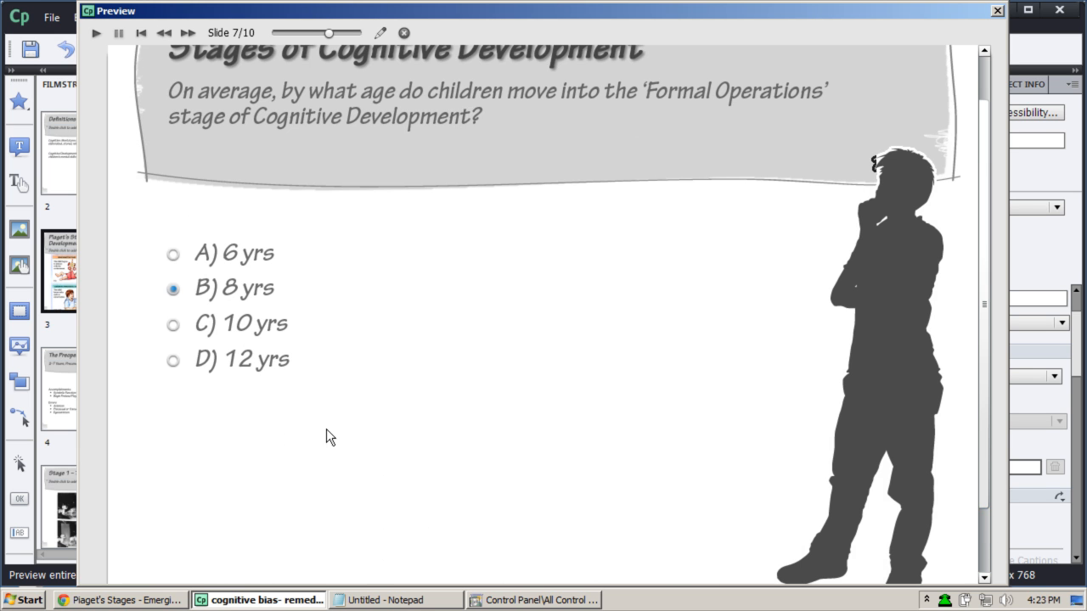
# Return to the quiz from slide 3 and choose answer D) 12 yrs
pyautogui.click(173, 358)
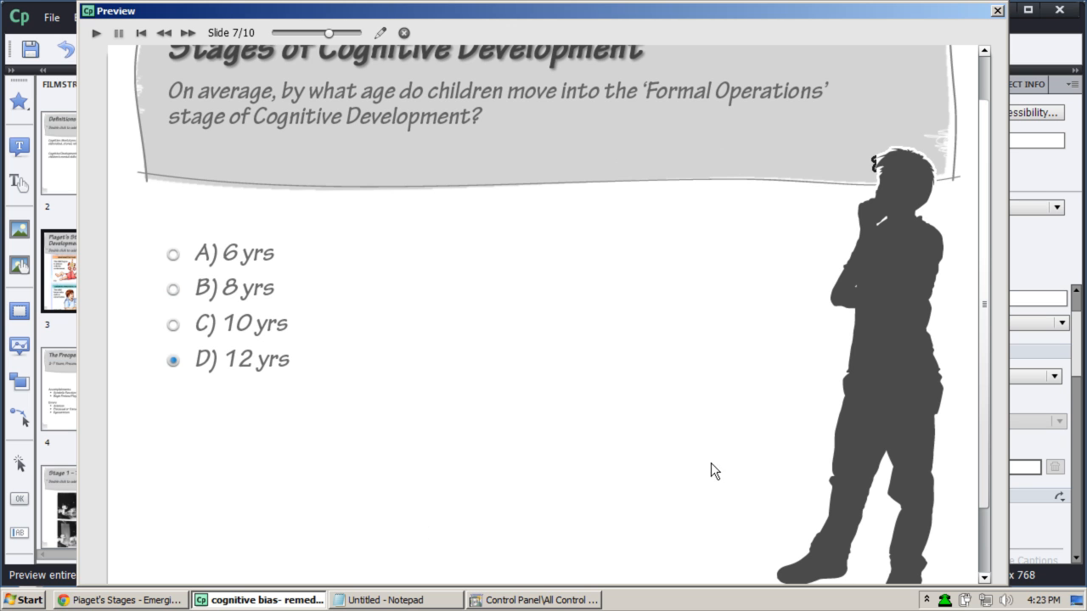